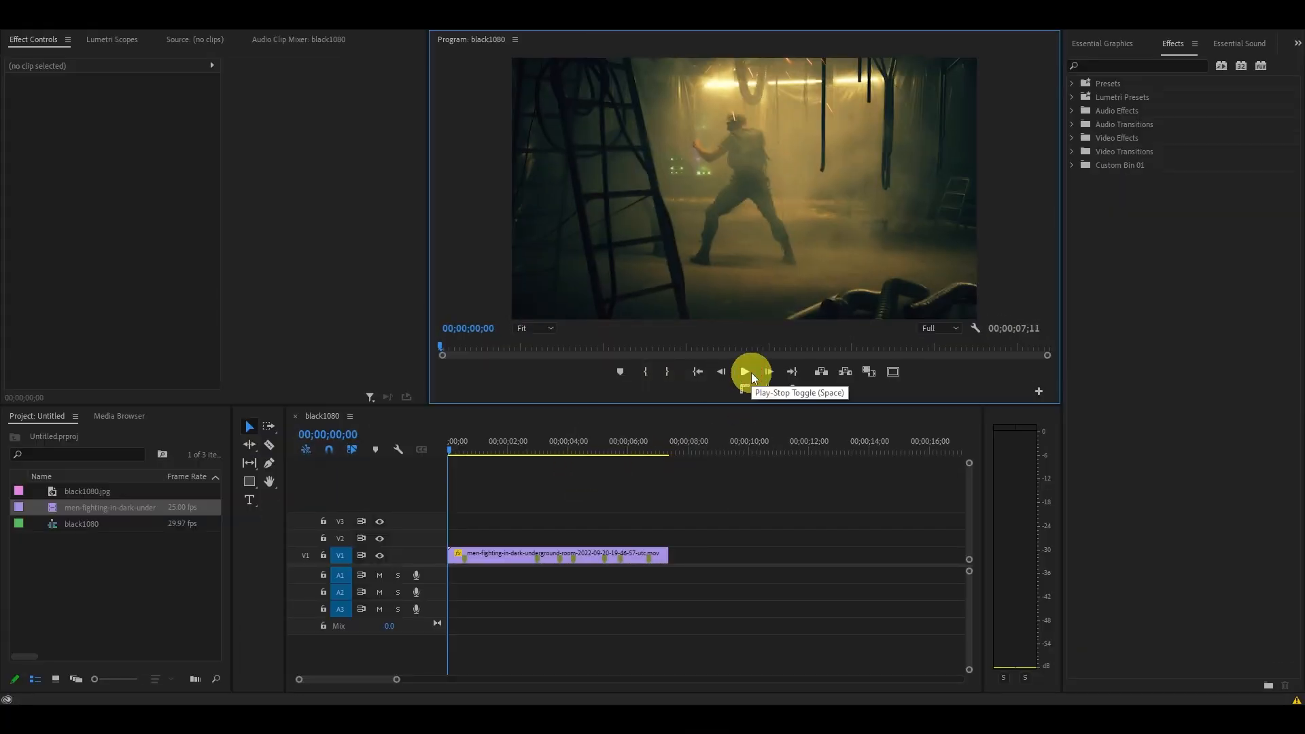
Step: Preview the fight clip, then create a new 1920×1080 adjustment layer in the Project panel
left_click(744, 371)
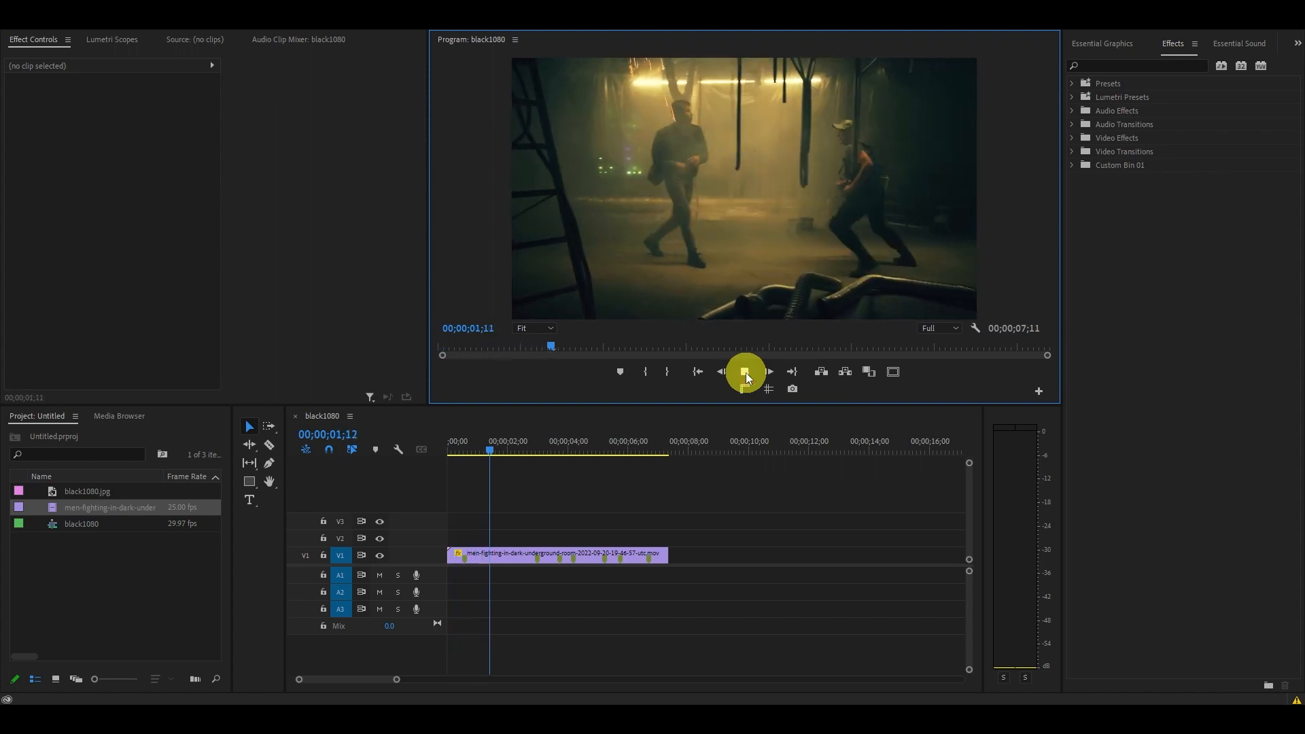
left_click(745, 371)
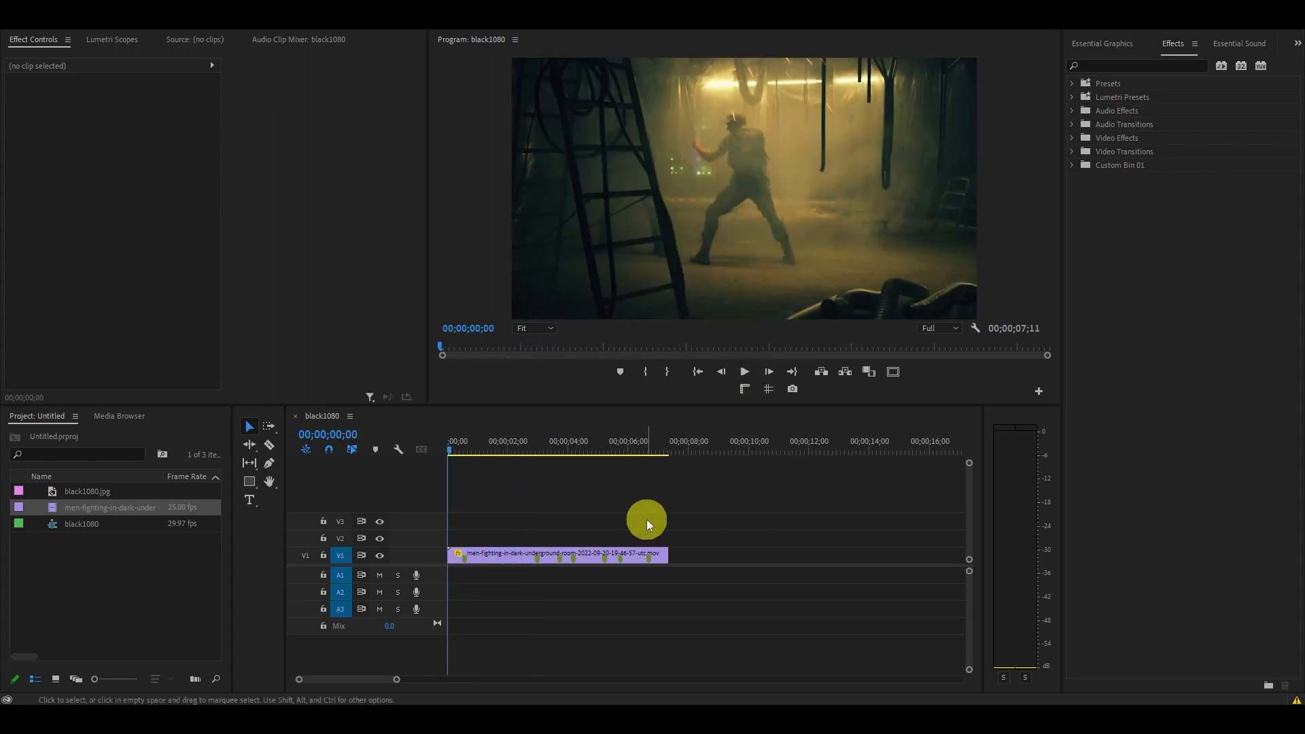
right_click(109, 574)
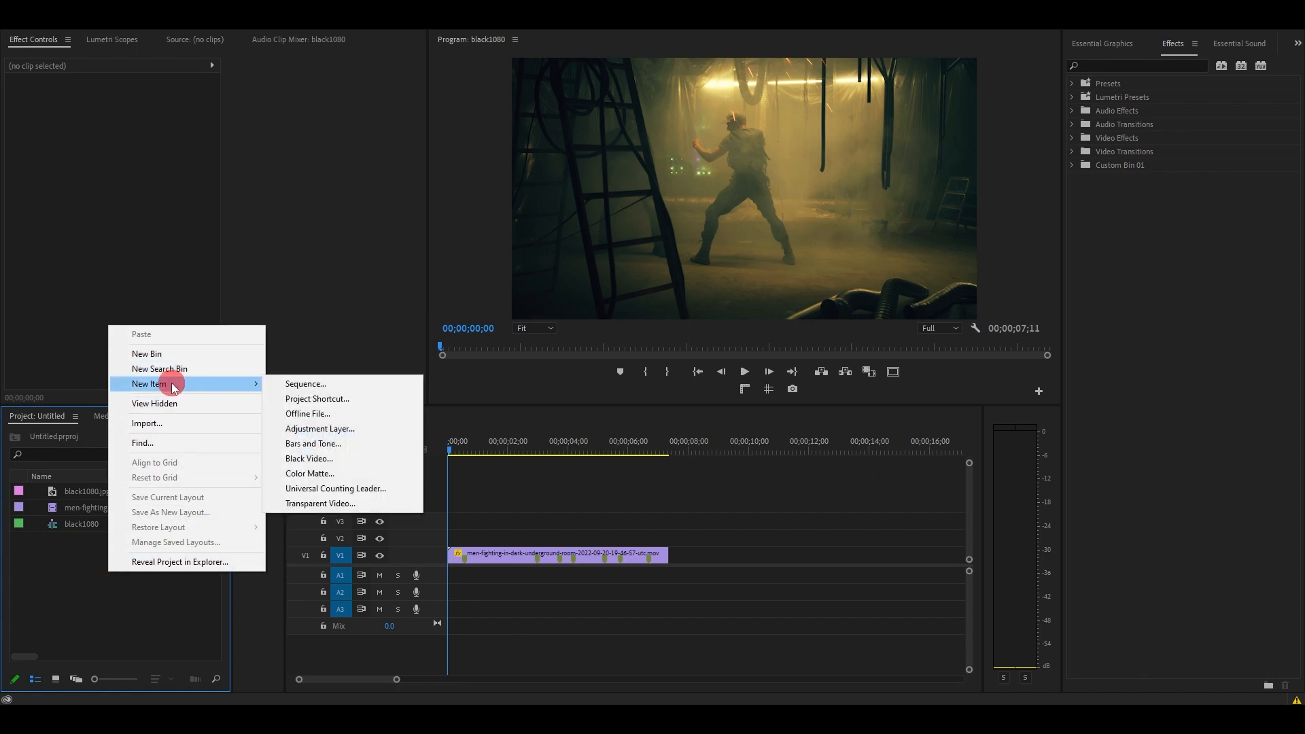
left_click(319, 428)
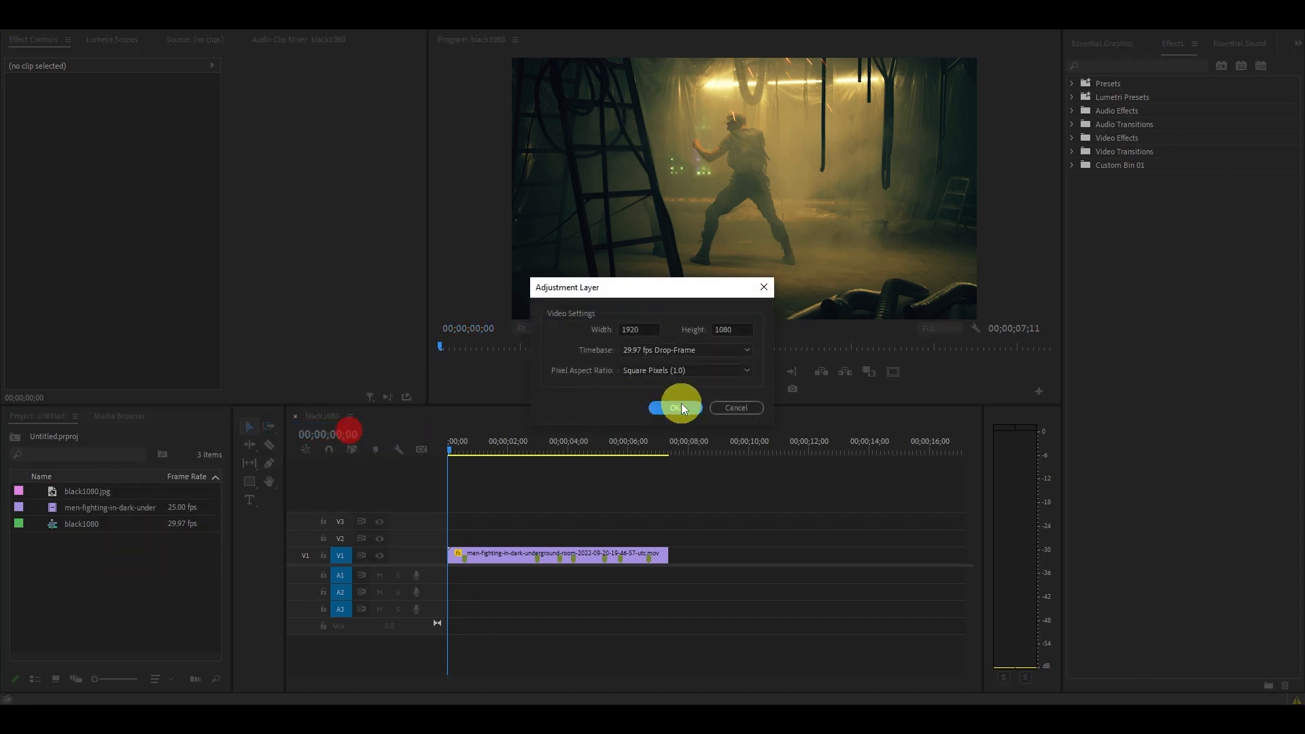
left_click(674, 407)
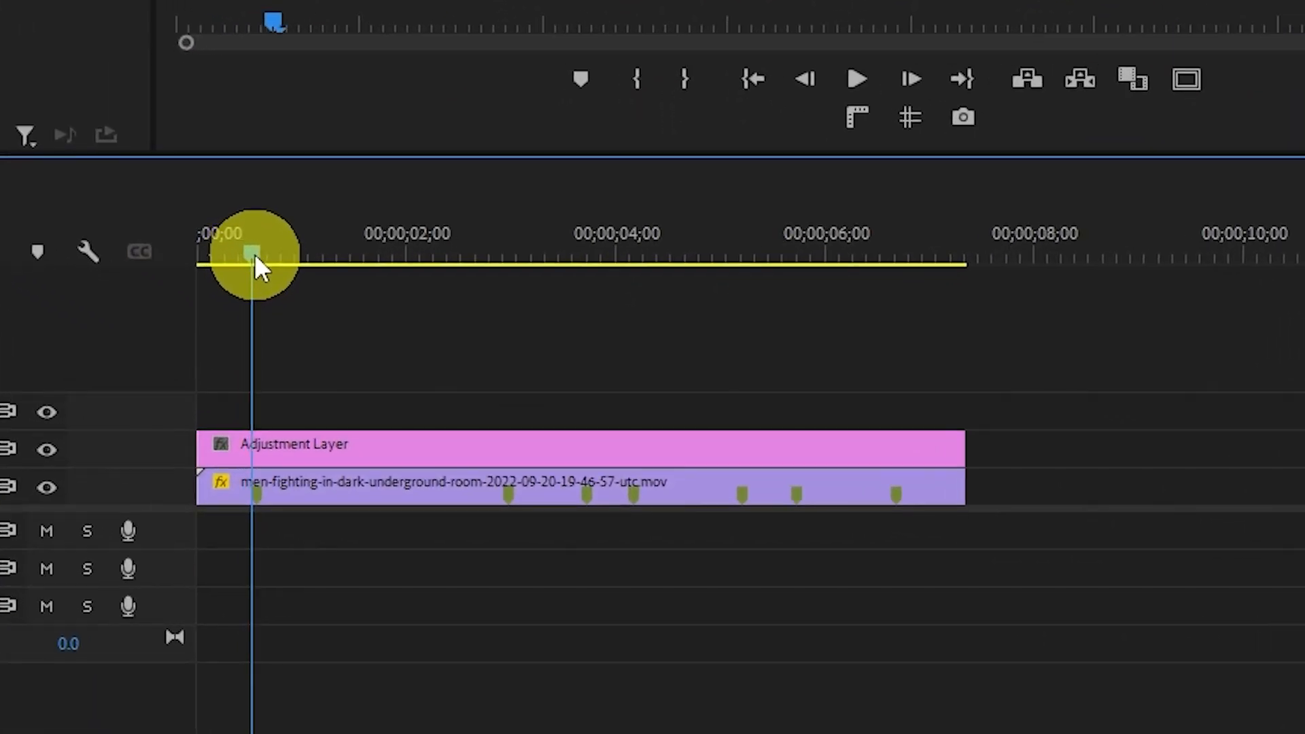
Step: Scrub the playhead through the clip to check the hit markers under the adjustment layer
left_click_drag(254, 254, 495, 254)
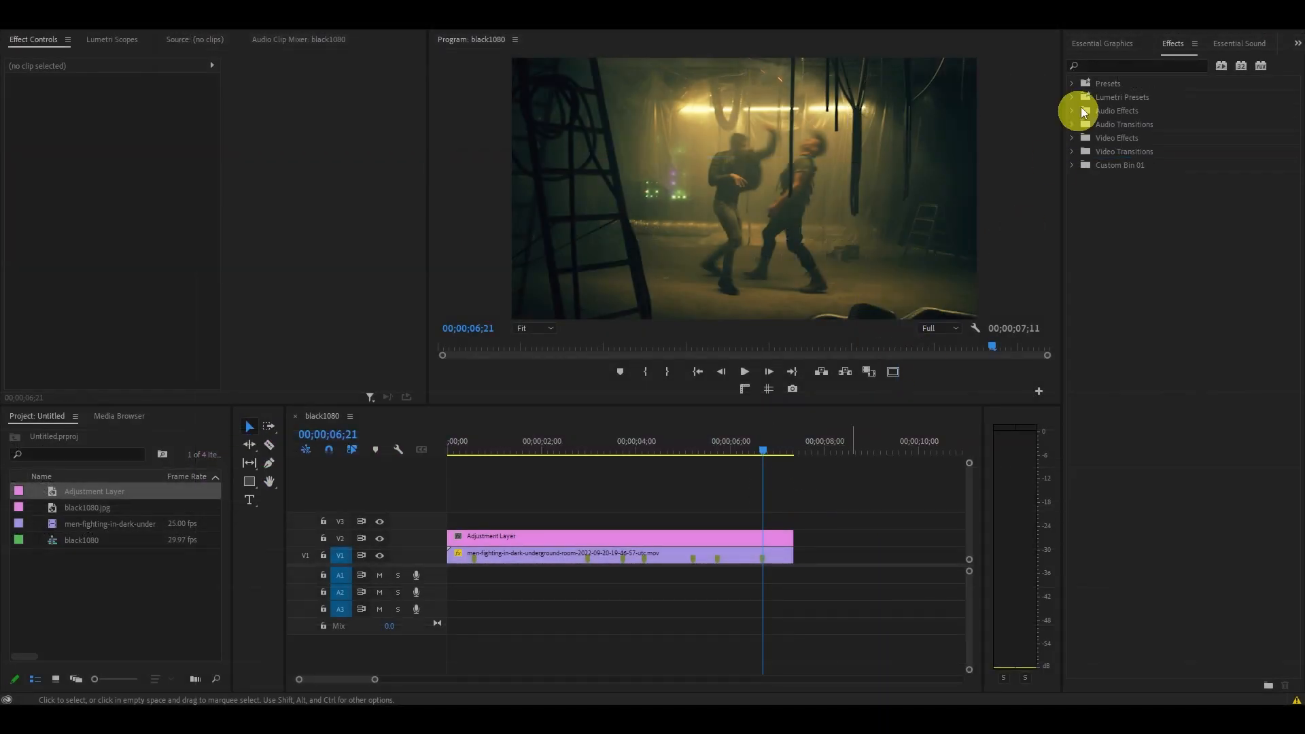
Step: Find the Transform distort effect by searching 'transf' in the Effects panel
type("transform")
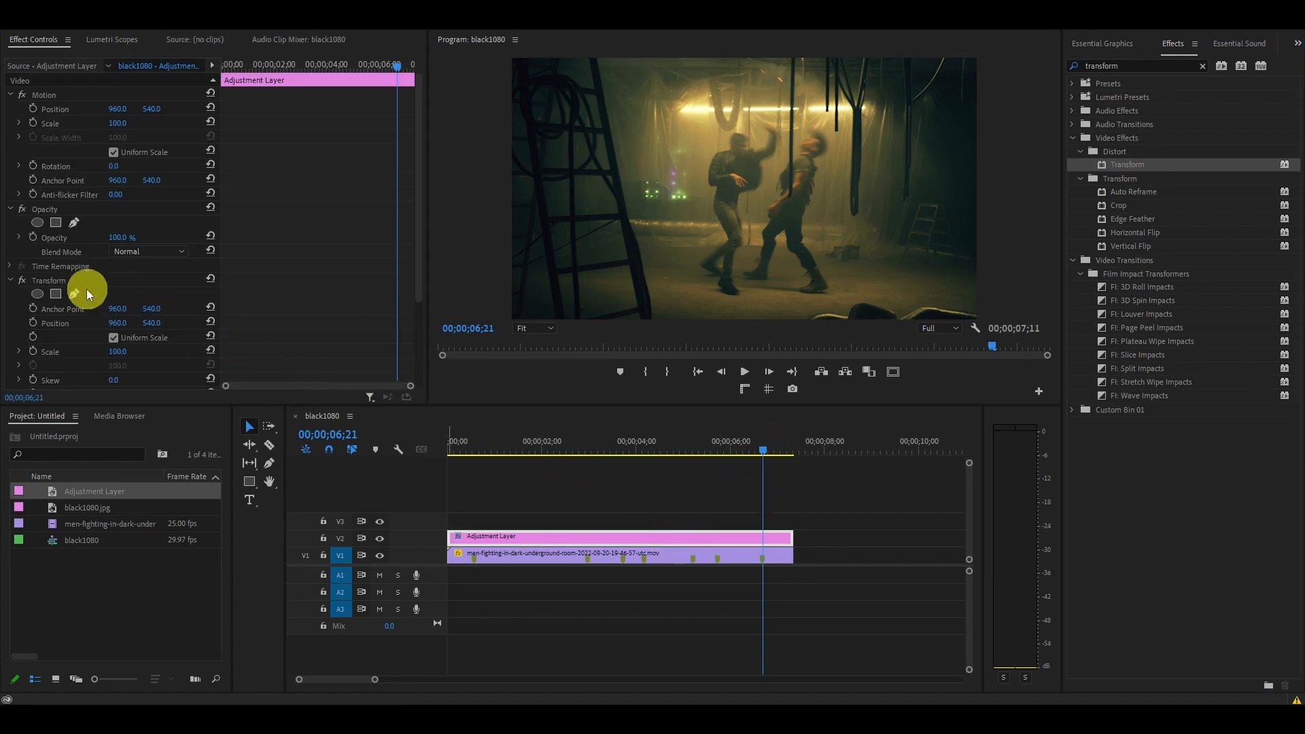
scroll("down", 3)
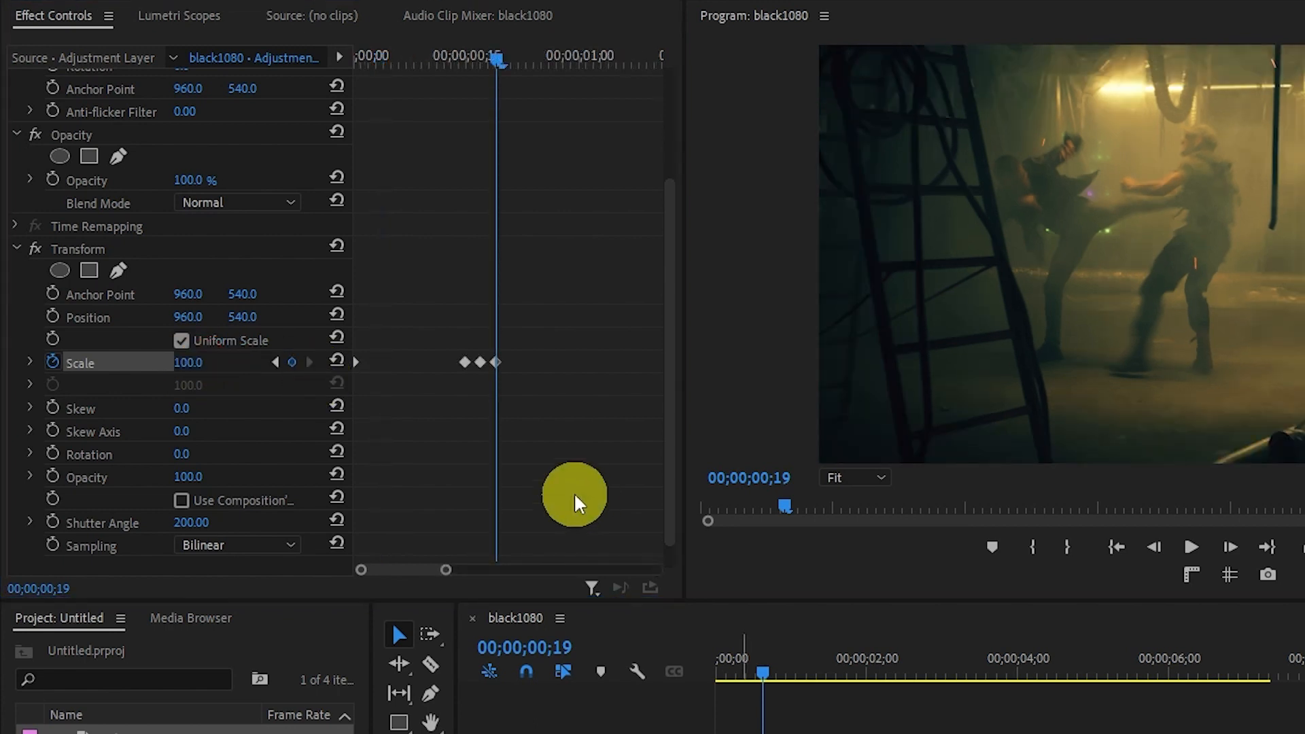
Step: Copy the Scale keyframe cluster to the marked hits and play back to review the zoom punches
right_click(483, 361)
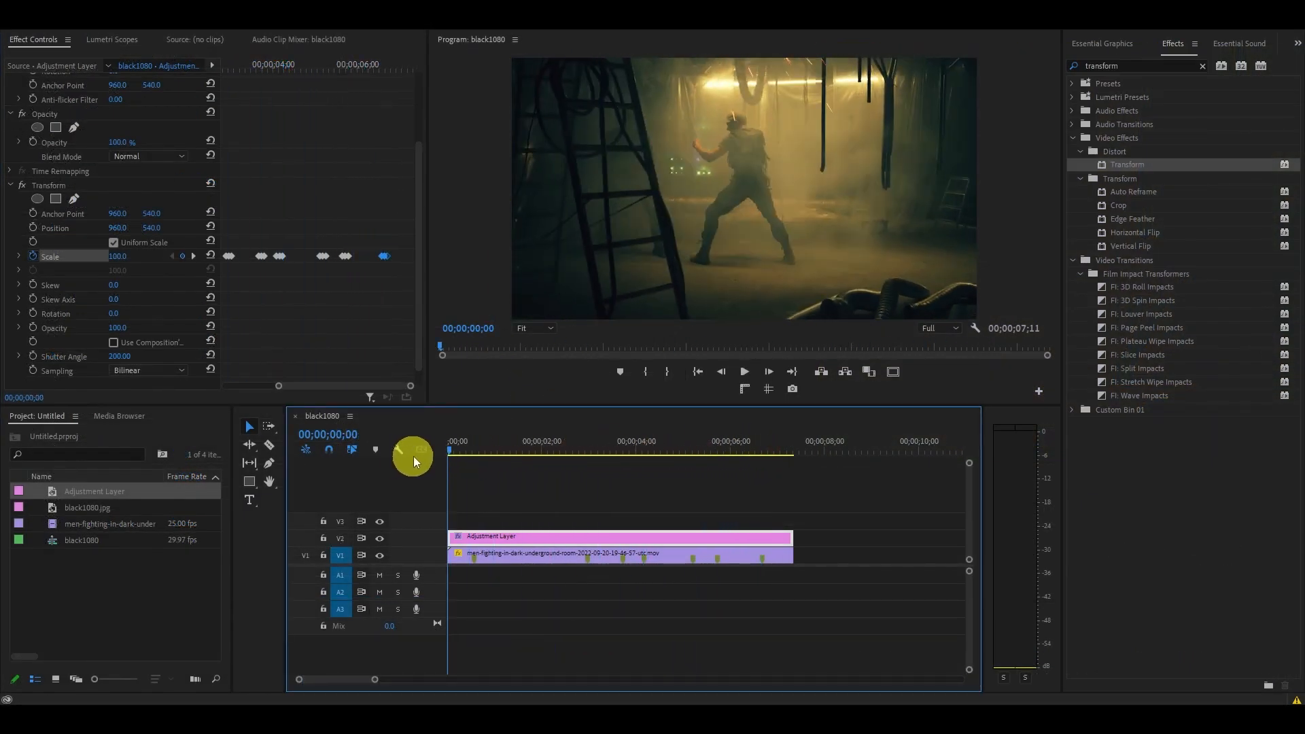
left_click(744, 371)
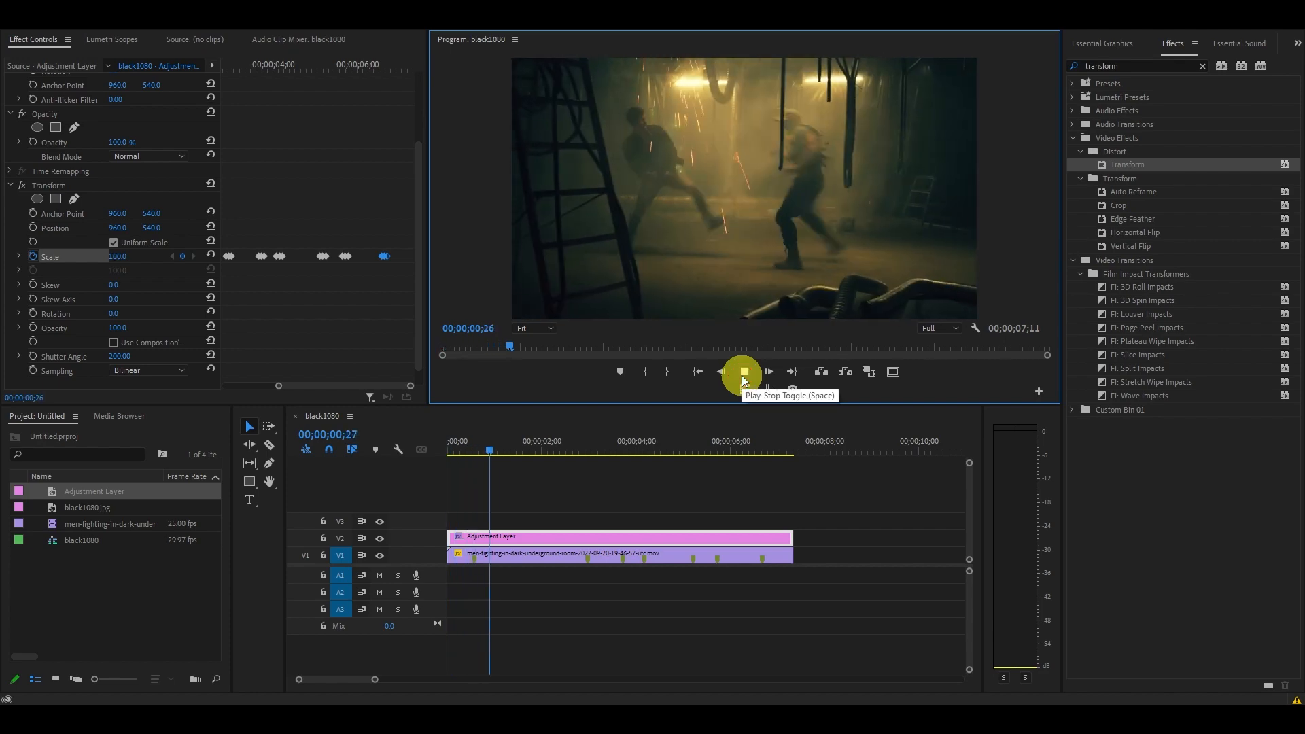
left_click(742, 372)
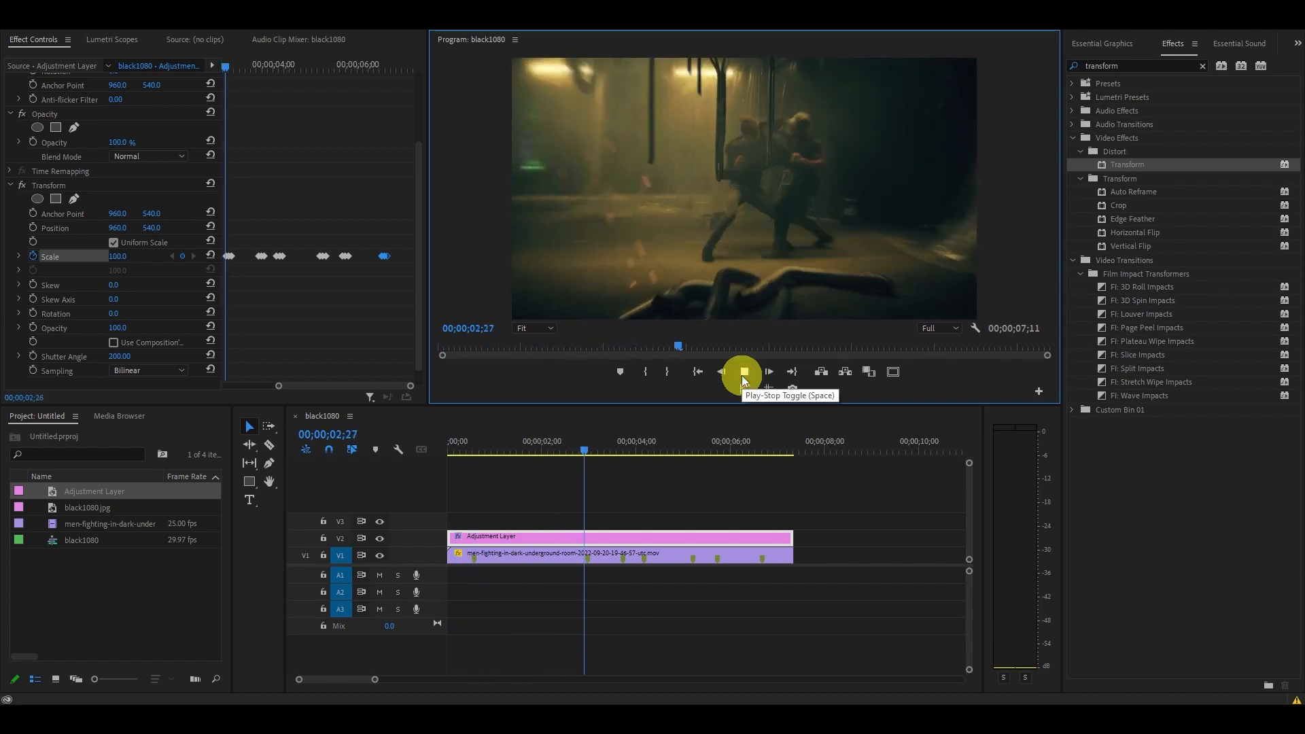